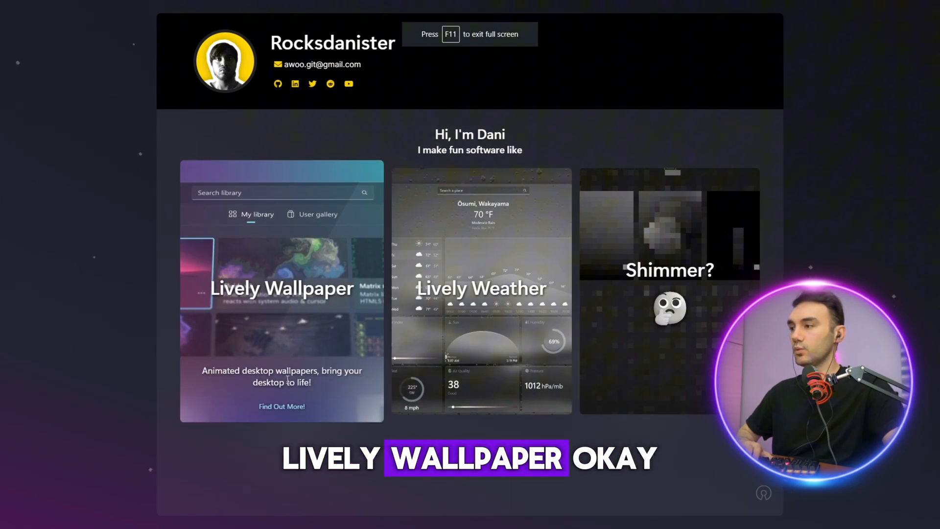
Open the Lively Wallpaper project page and click its Installer download button.
{"action": "left_click", "coordinate": [281, 406]}
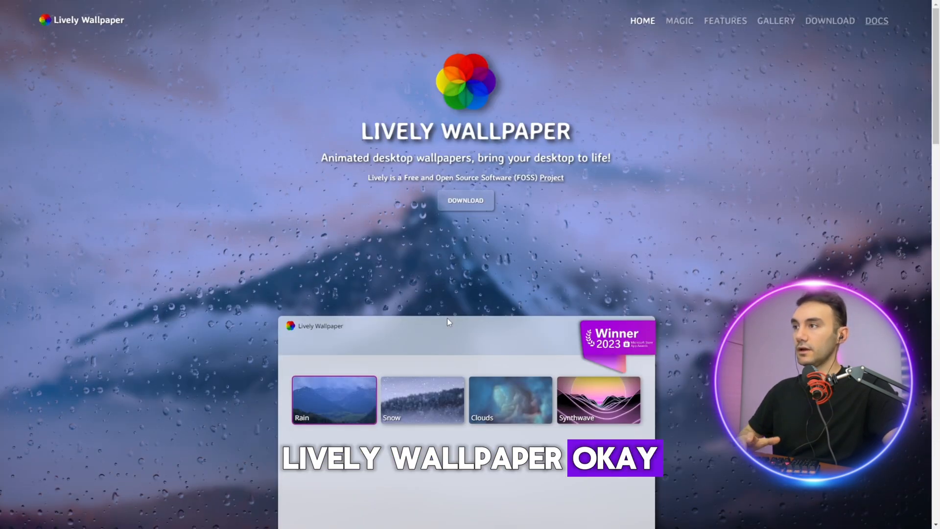
{"action": "scroll", "scroll_direction": "down", "scroll_amount": 3}
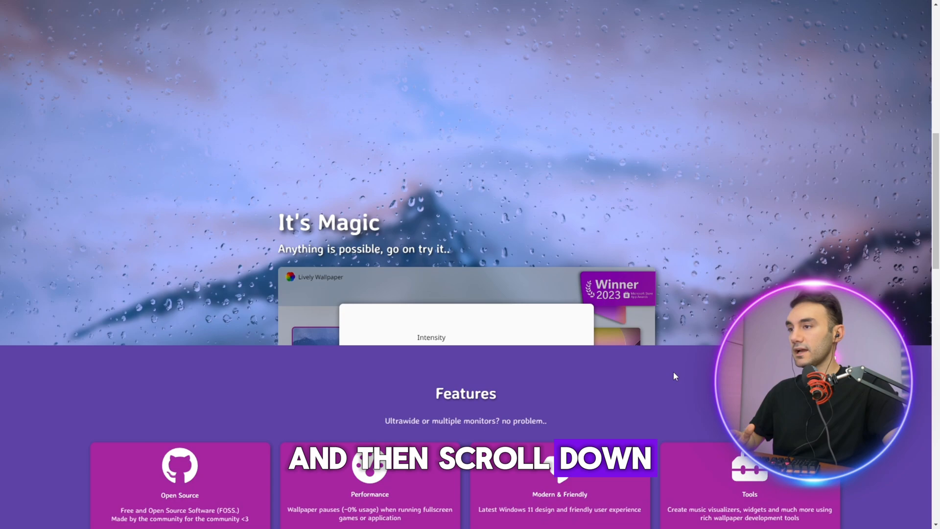
{"action": "scroll", "scroll_direction": "down", "scroll_amount": 3}
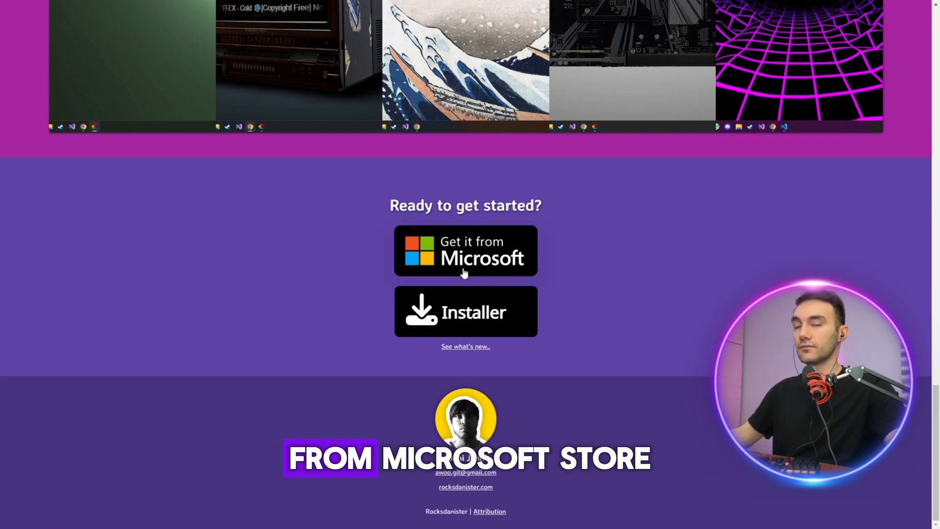
{"action": "mouse_move", "coordinate": [476, 320]}
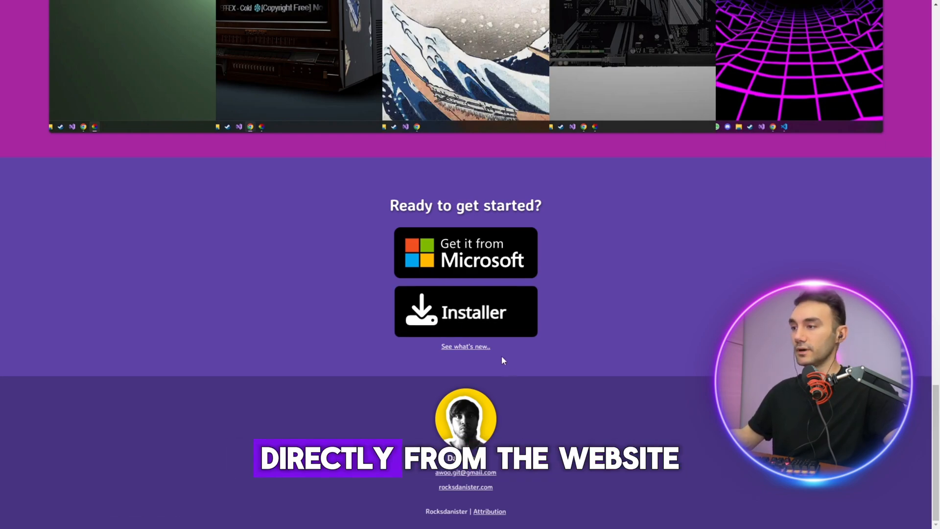
{"action": "mouse_move", "coordinate": [467, 310]}
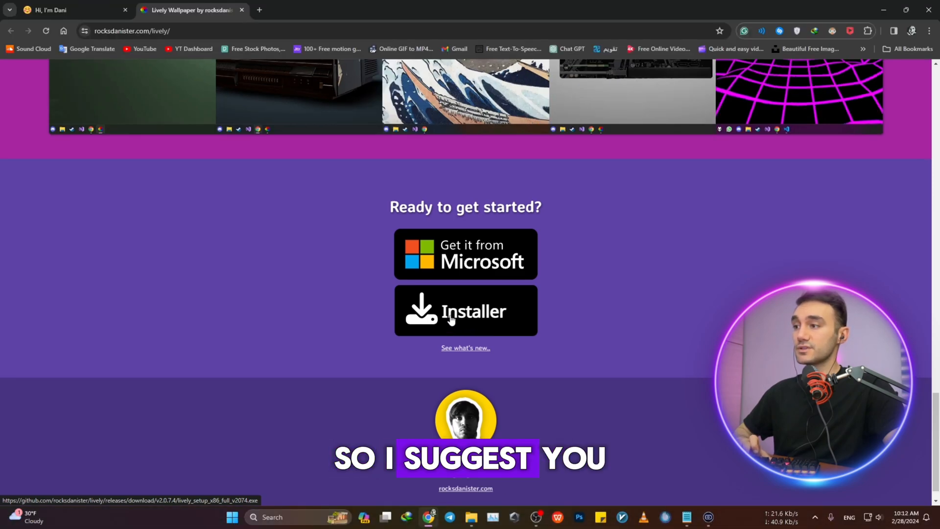
{"action": "left_click", "coordinate": [465, 310]}
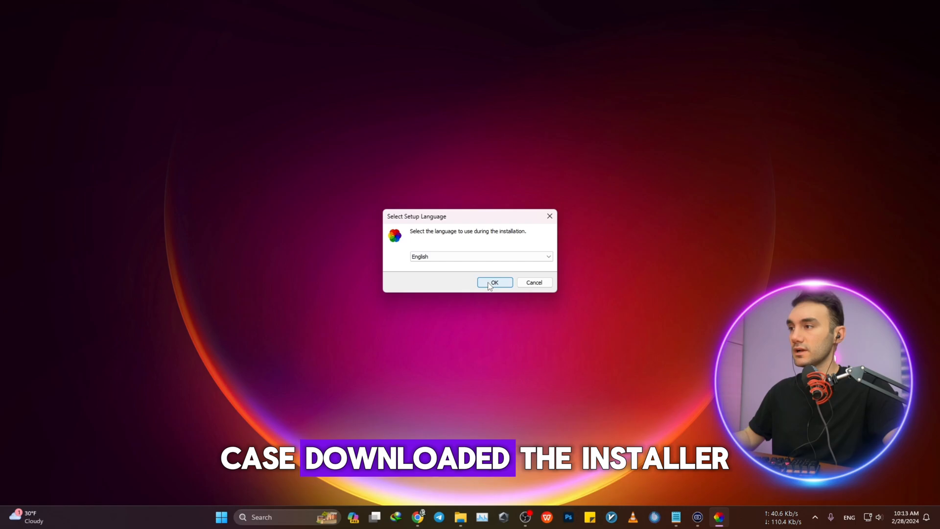
Keep English as the setup language and run the Lively Wallpaper installation.
{"action": "left_click", "coordinate": [494, 283]}
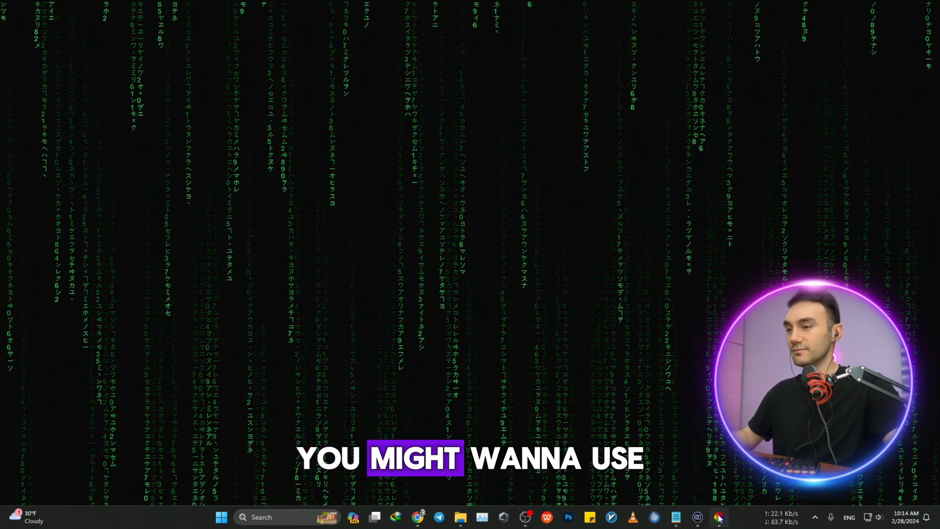
Preview the Rain, Music TV and Living Room wallpapers from the Lively library.
{"action": "left_click", "coordinate": [717, 517]}
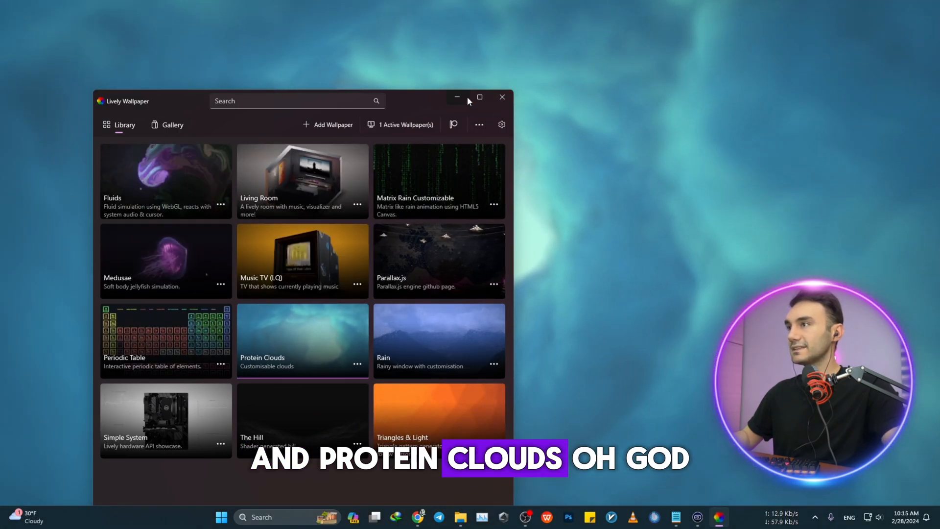
{"action": "left_click", "coordinate": [456, 97]}
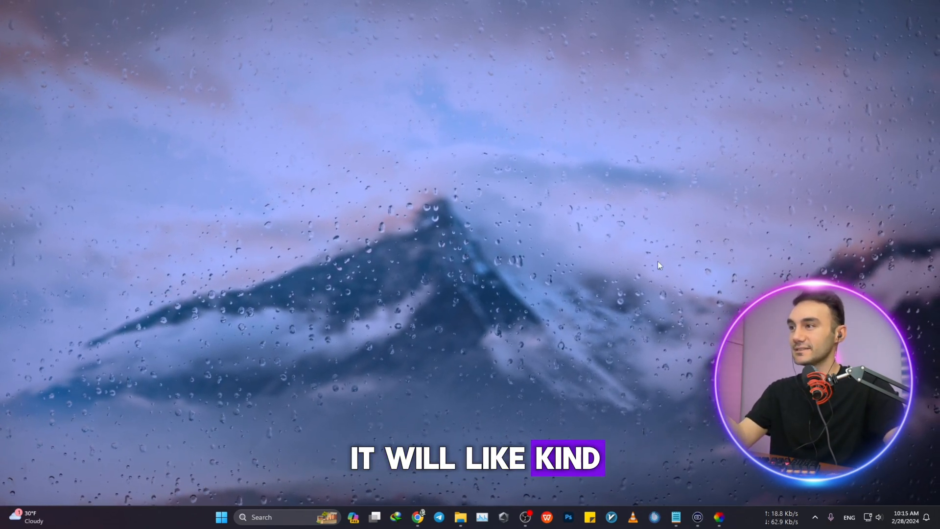
{"action": "left_click", "coordinate": [718, 516]}
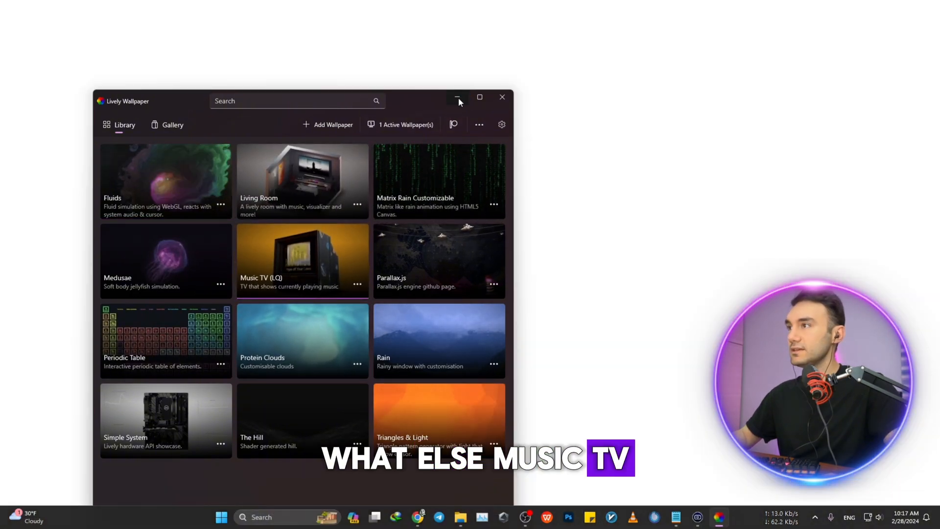
{"action": "left_click", "coordinate": [457, 97]}
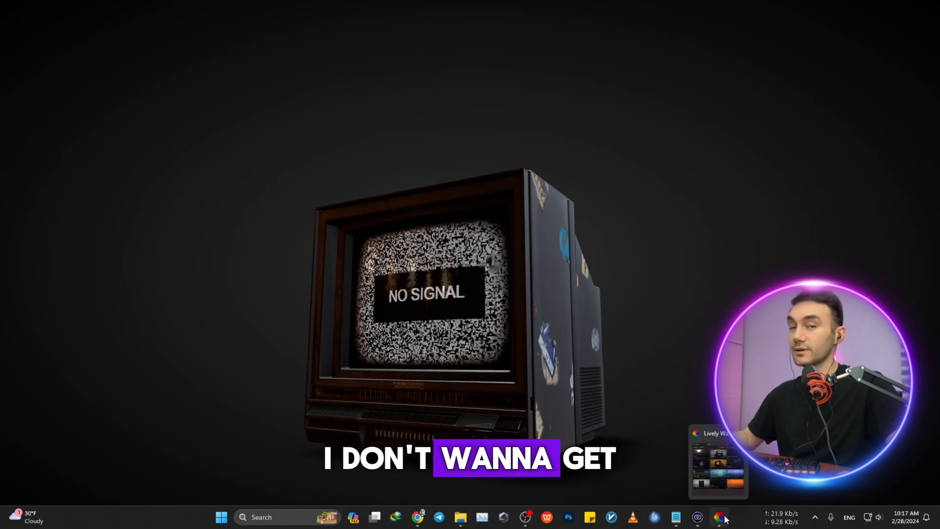
{"action": "left_click", "coordinate": [717, 516]}
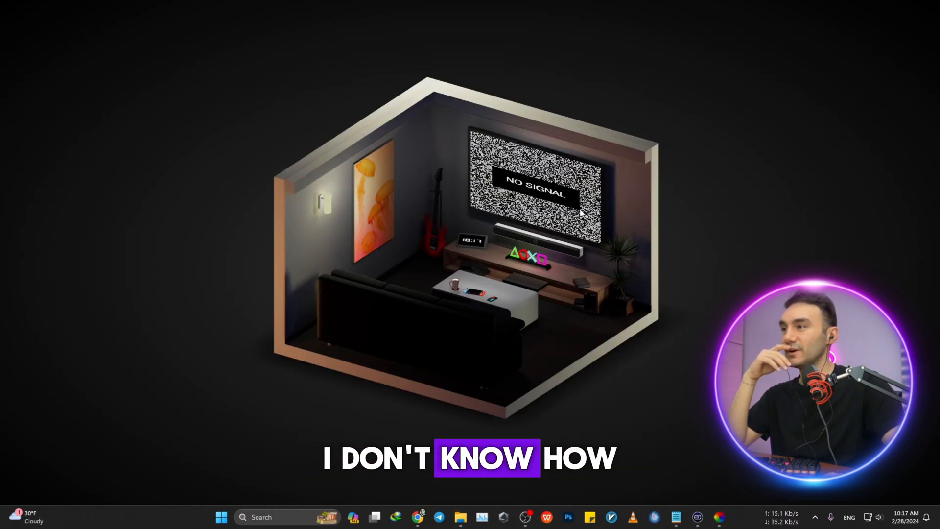
{"action": "left_click", "coordinate": [719, 516]}
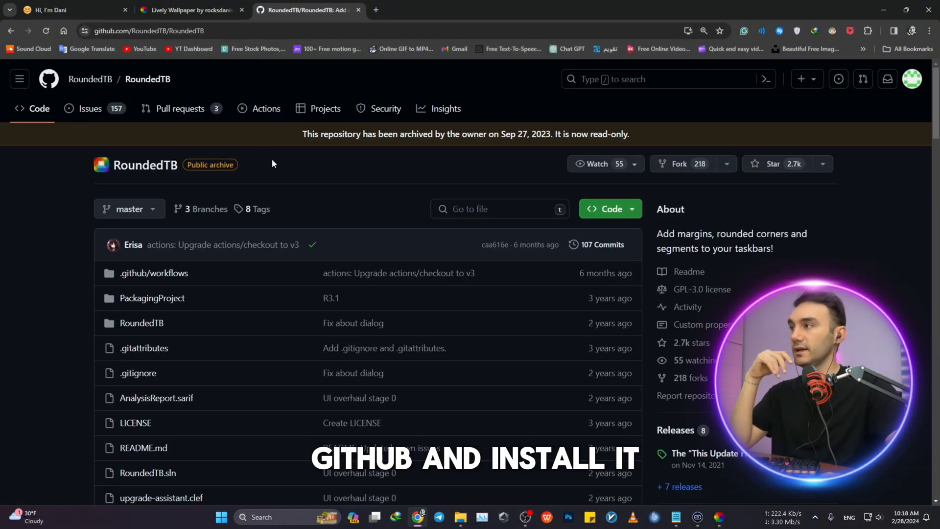
{"action": "mouse_move", "coordinate": [198, 197]}
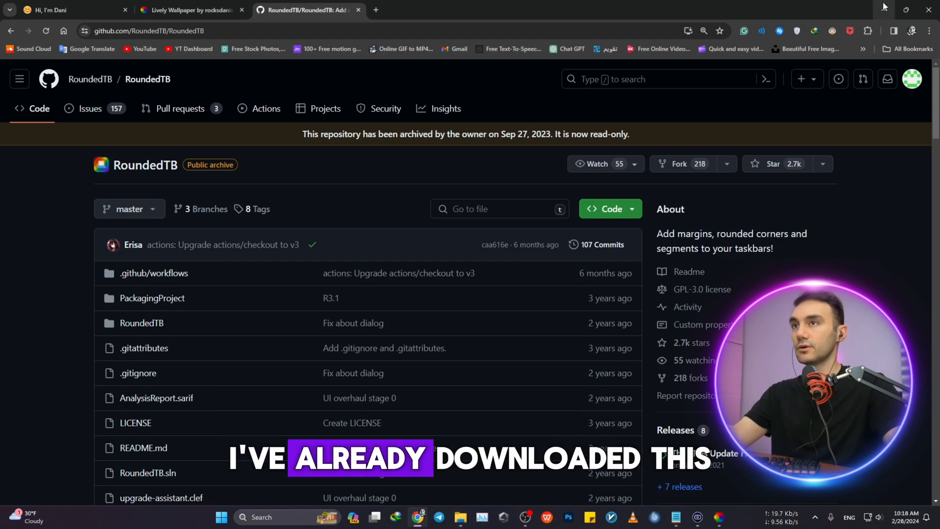
Open the latest RoundedTB release, R3.1, from the repository's Releases section.
{"action": "scroll", "scroll_direction": "down", "scroll_amount": 3}
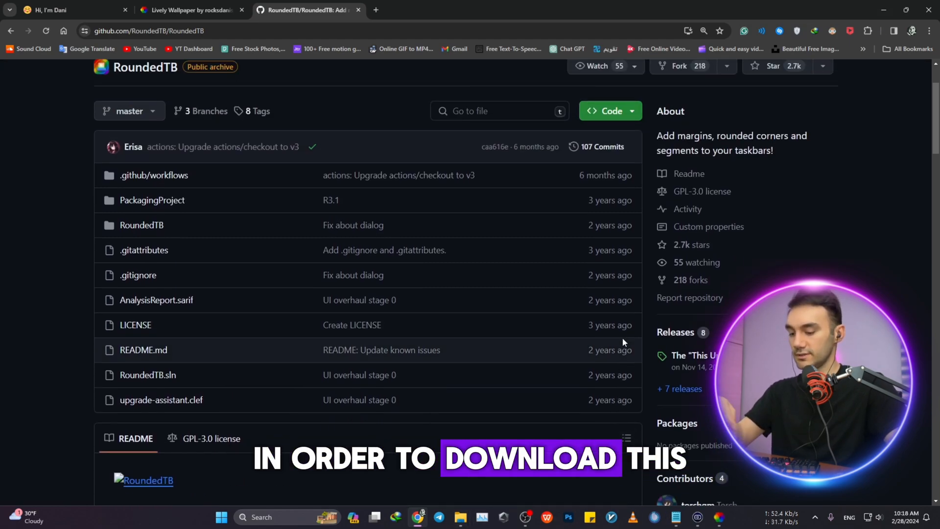
{"action": "key", "text": "F11"}
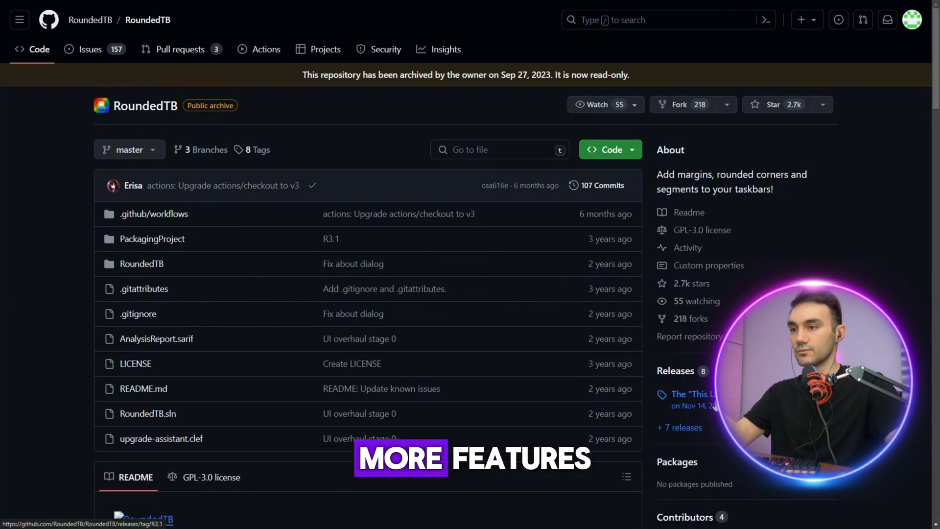
{"action": "left_click", "coordinate": [691, 393]}
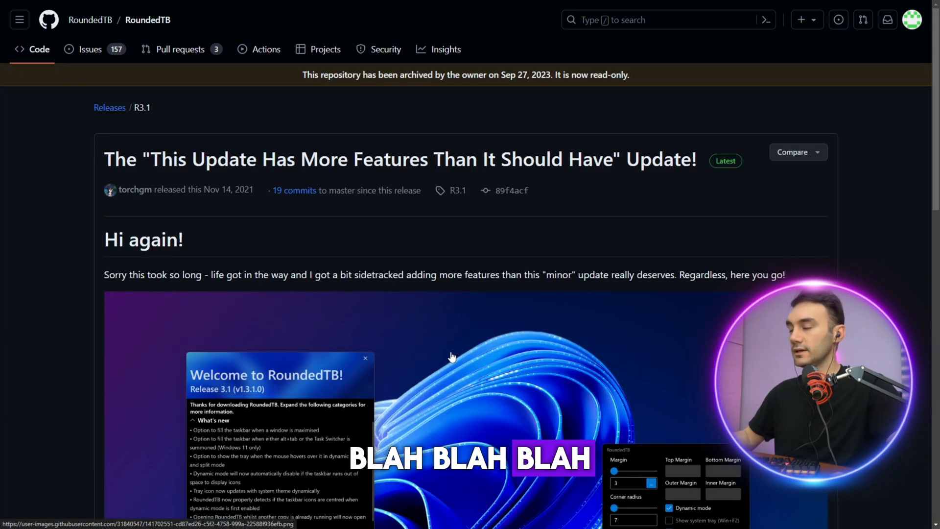
{"action": "scroll", "scroll_direction": "down", "scroll_amount": 3}
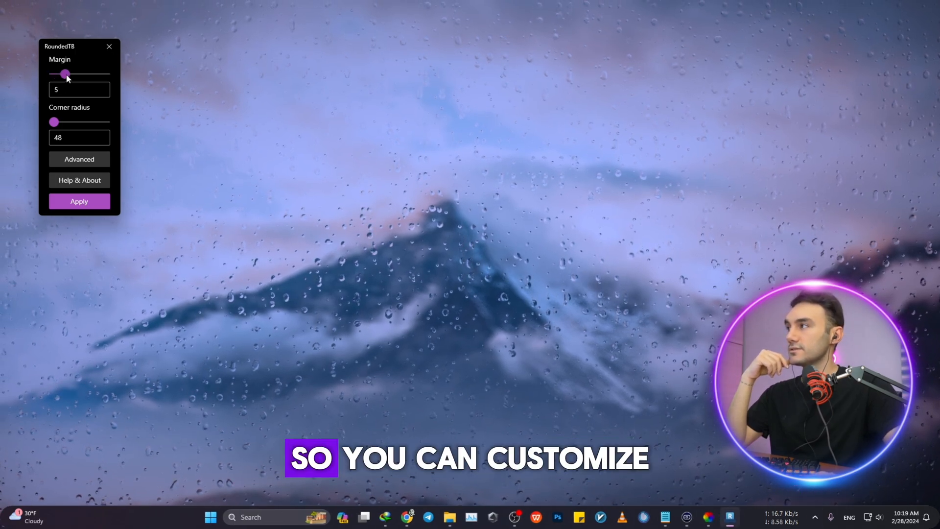
Widen the taskbar margin, show Advanced options and apply the rounded taskbar settings.
{"action": "left_click_drag", "start_coordinate": [66, 74], "coordinate": [77, 74]}
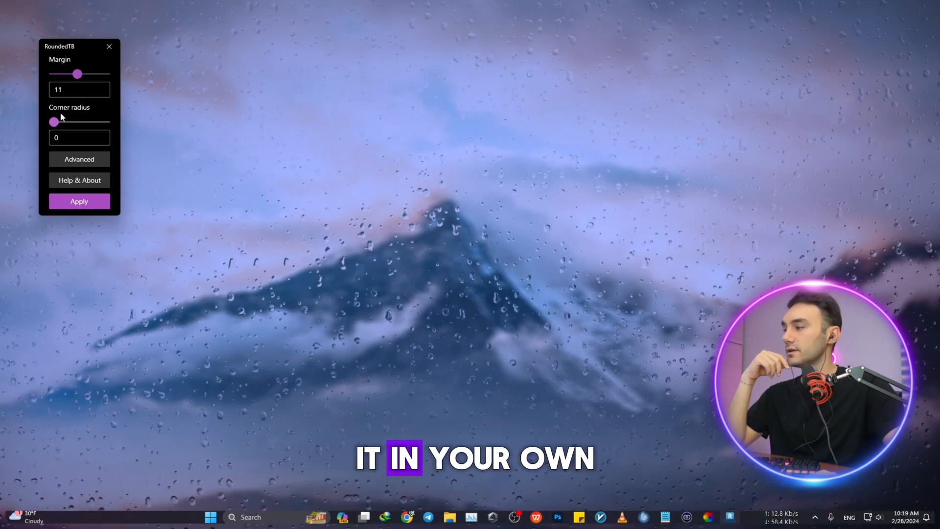
{"action": "left_click", "coordinate": [79, 158]}
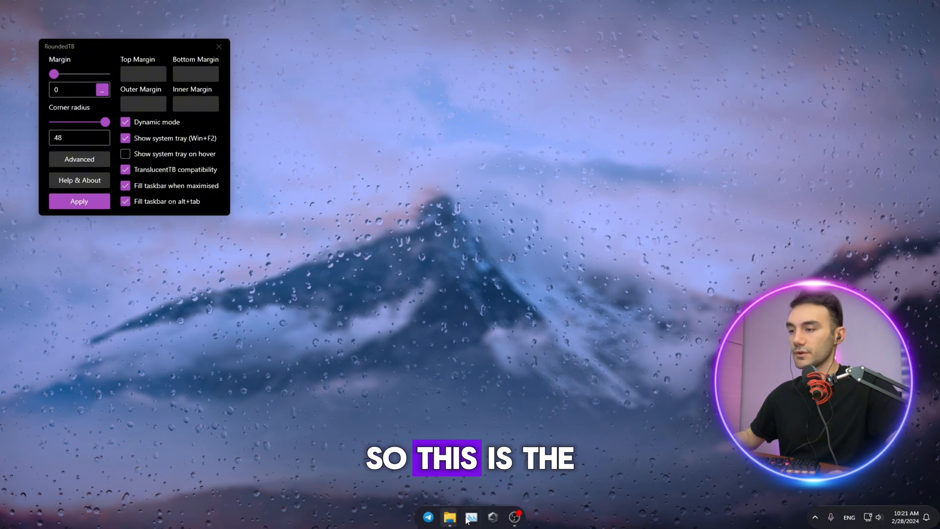
{"action": "left_click", "coordinate": [814, 517]}
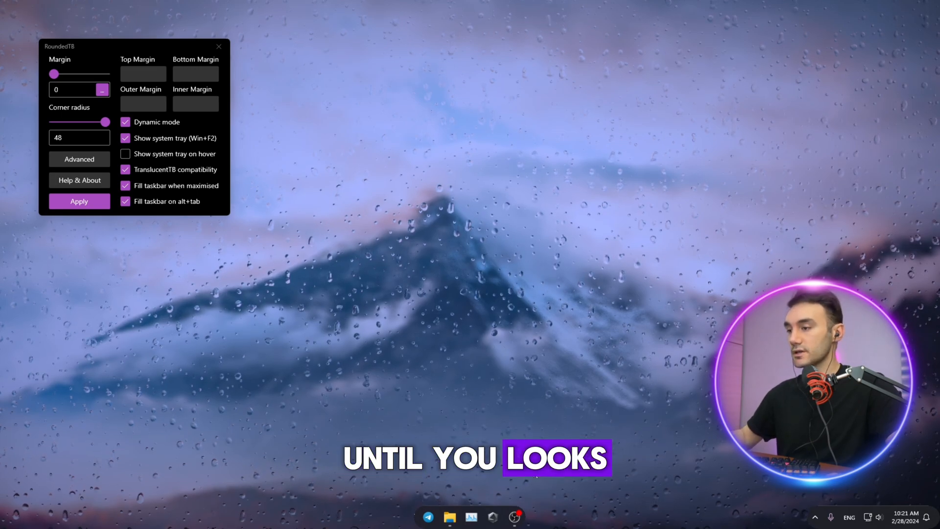
{"action": "mouse_move", "coordinate": [450, 516]}
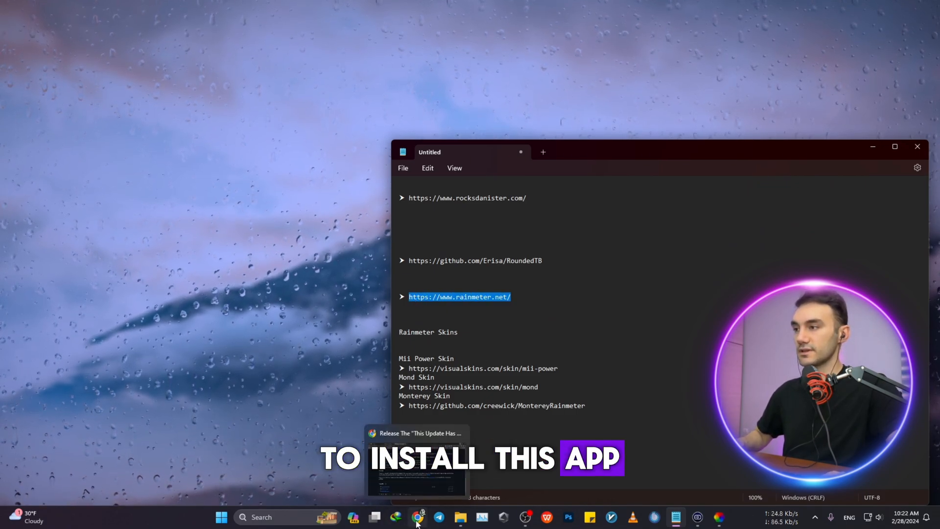
Download Rainmeter from rainmeter.net in a new tab and run its installer.
{"action": "left_click", "coordinate": [417, 517]}
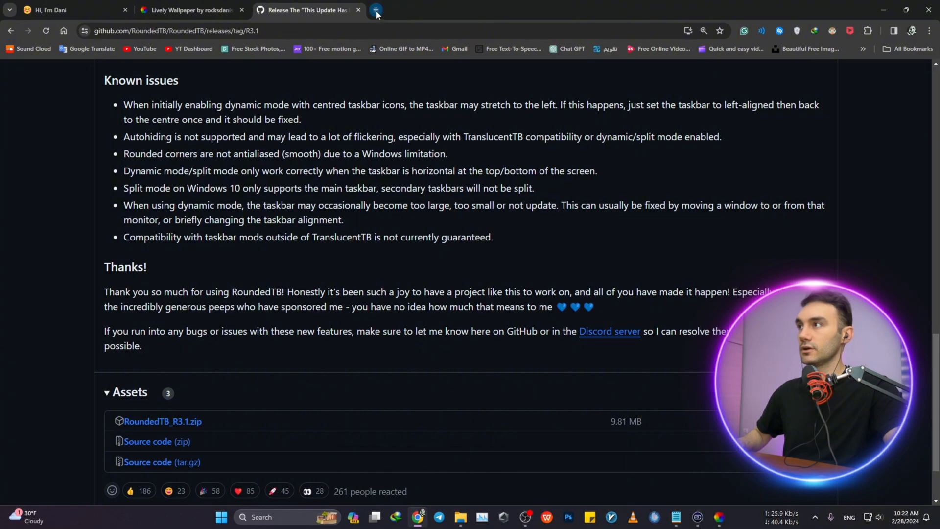
{"action": "left_click", "coordinate": [376, 10]}
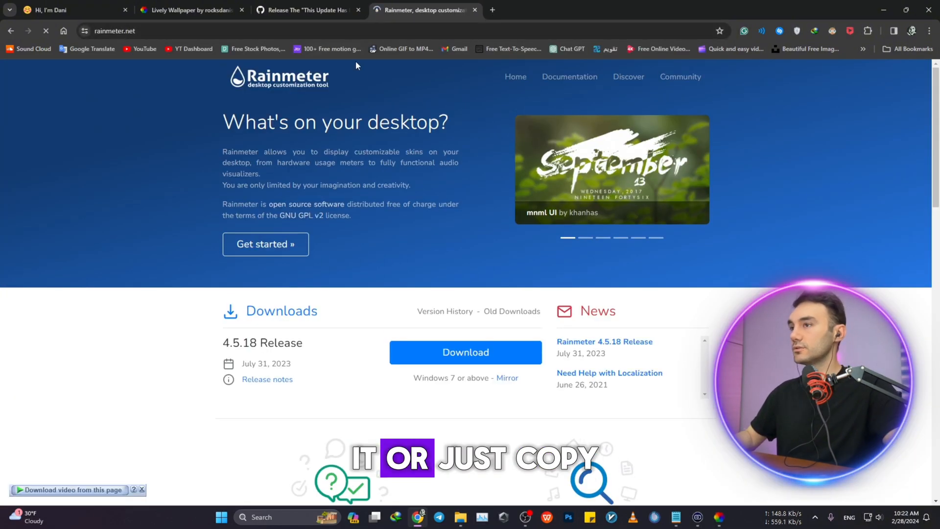
{"action": "mouse_move", "coordinate": [476, 281]}
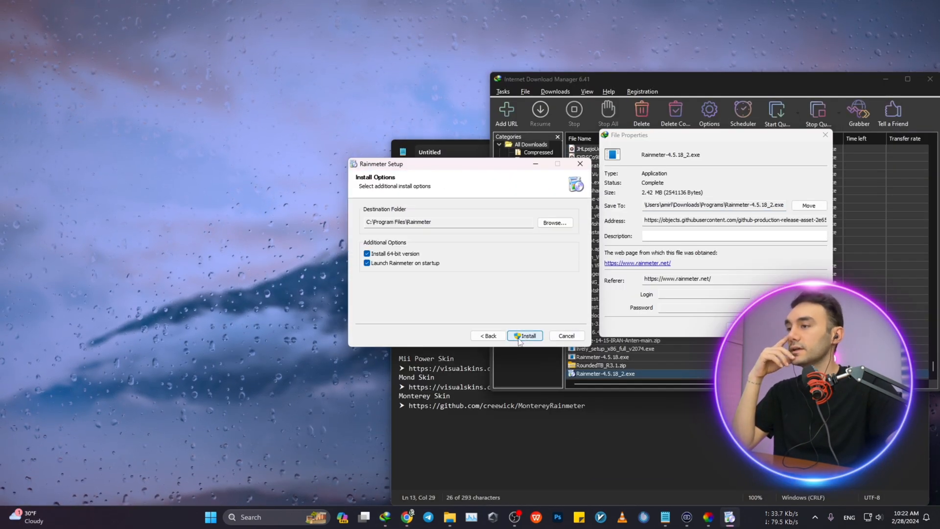
{"action": "left_click", "coordinate": [524, 335]}
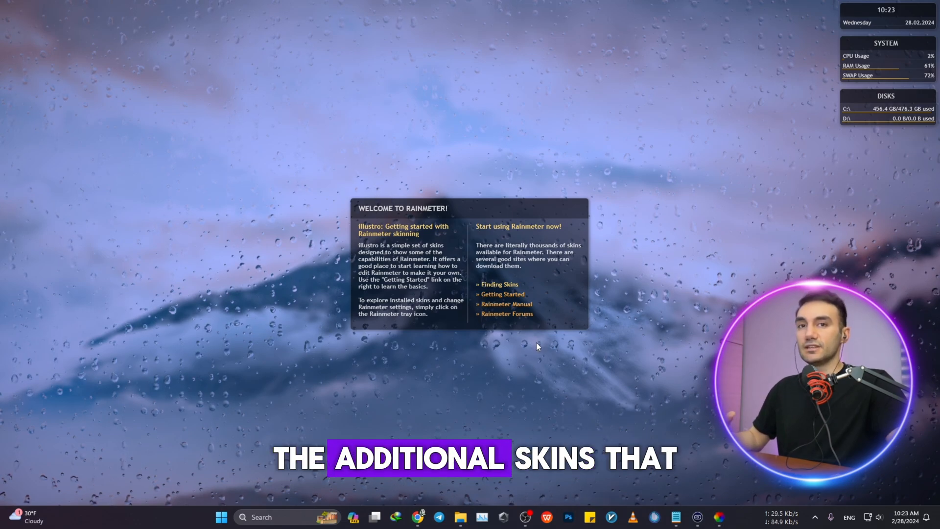
{"action": "mouse_move", "coordinate": [528, 376]}
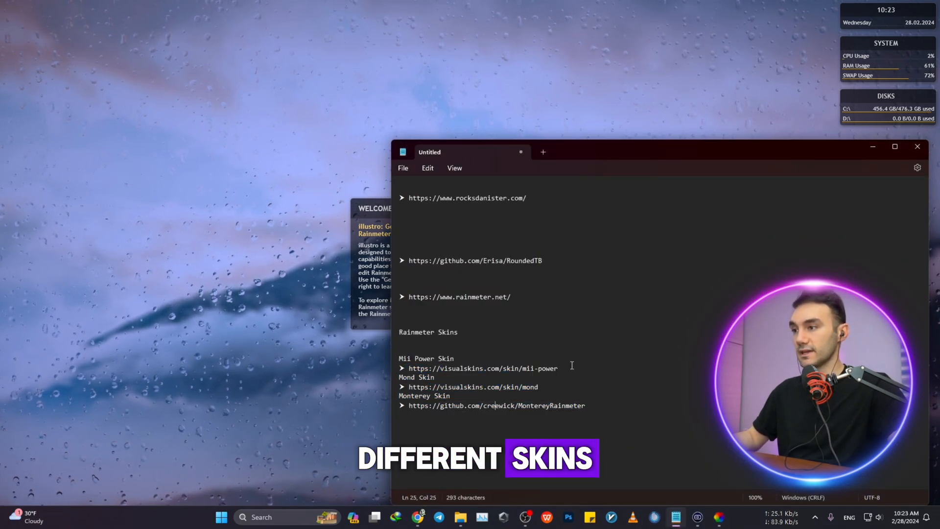
Open the Mii Power skin page on VisualSkins and dismiss the pop-up ad.
{"action": "double_click", "coordinate": [483, 368]}
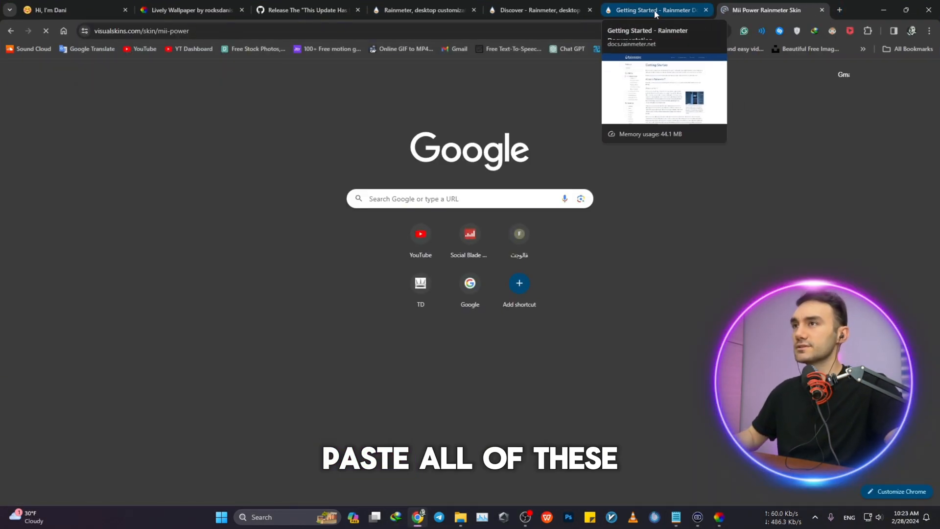
{"action": "left_click", "coordinate": [767, 10]}
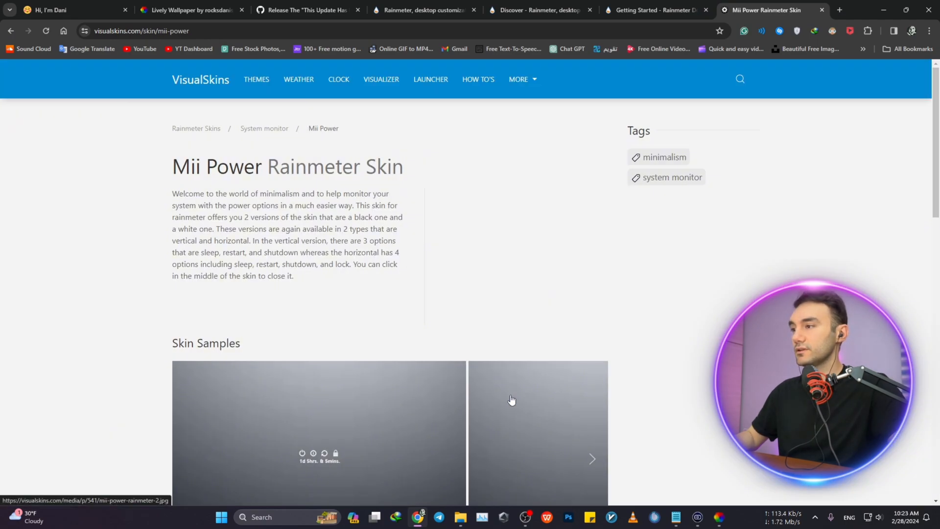
{"action": "scroll", "scroll_direction": "down", "scroll_amount": 3}
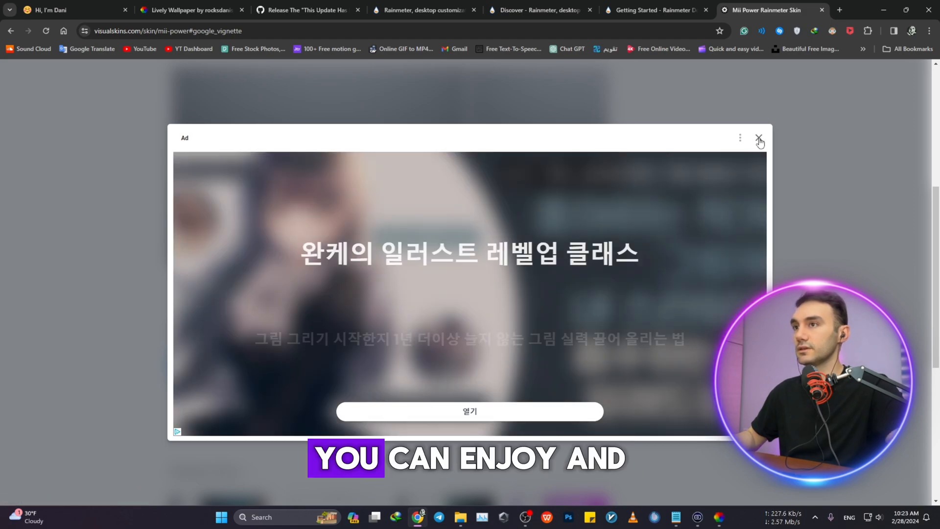
{"action": "left_click", "coordinate": [759, 138]}
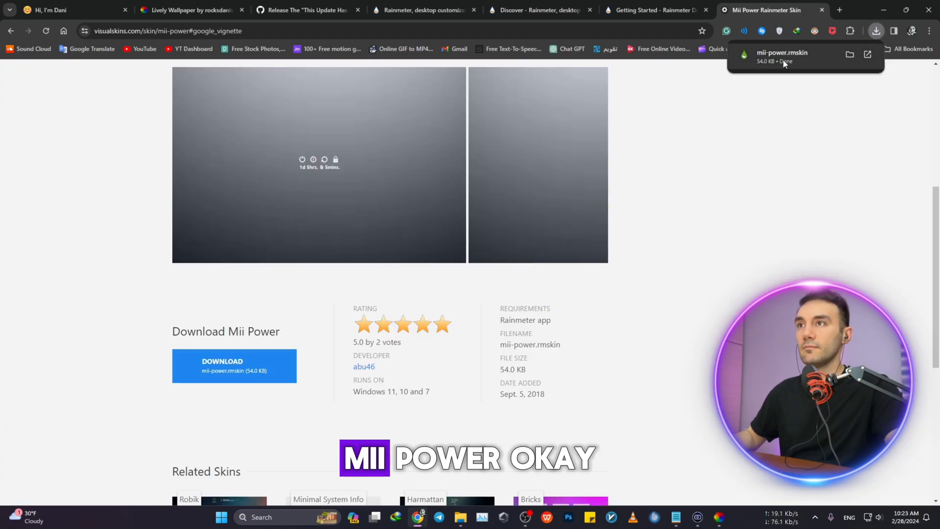
Open the downloaded Mii Power .rmskin file and install it in Rainmeter.
{"action": "left_click", "coordinate": [782, 56]}
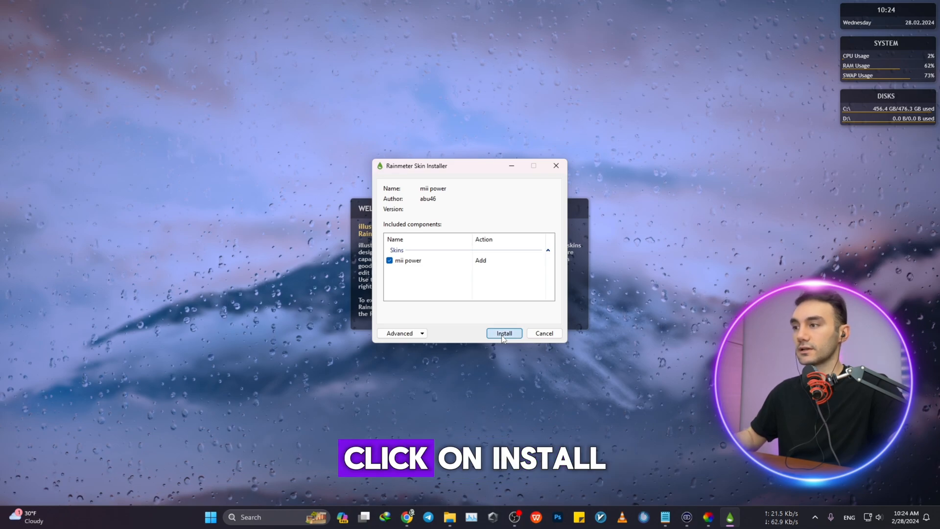
{"action": "left_click", "coordinate": [504, 333]}
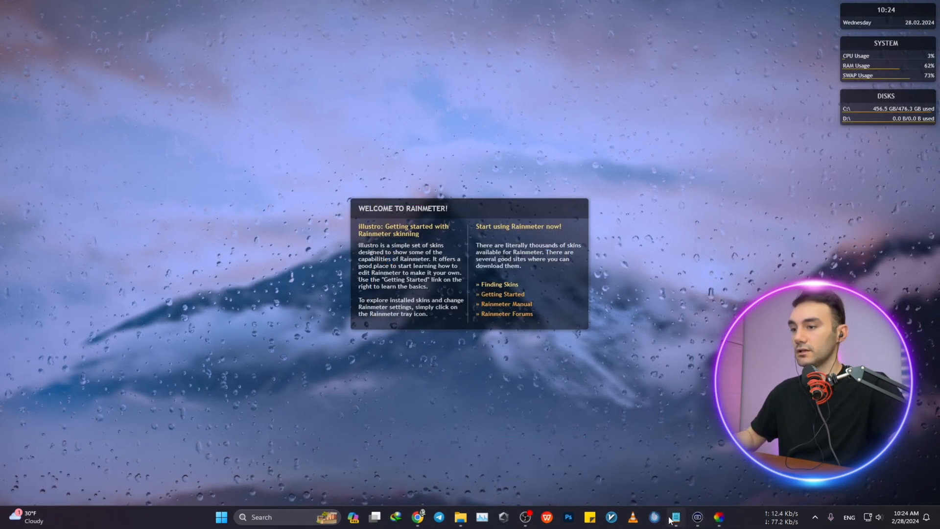
{"action": "left_click", "coordinate": [675, 517]}
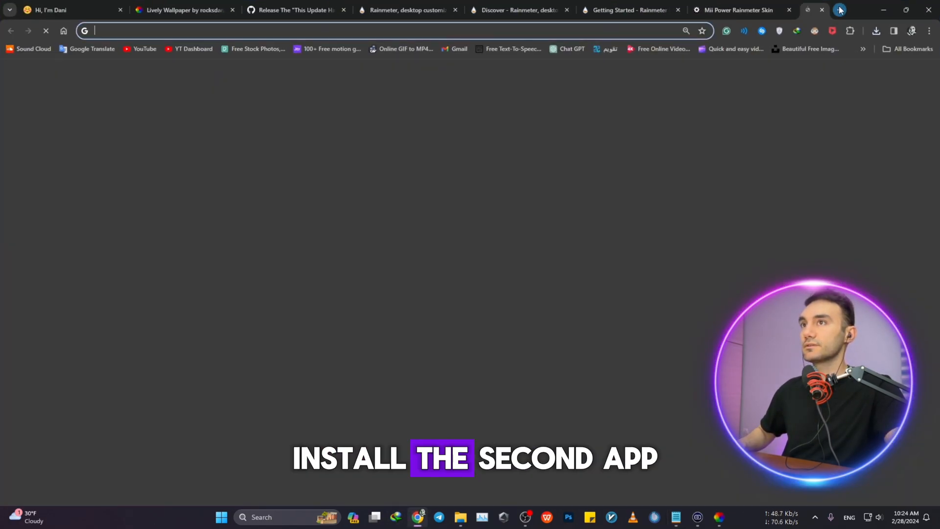
Download mond.rmskin from visualskins.com/skin/mond and open it in the Skin Installer.
{"action": "left_click", "coordinate": [838, 10]}
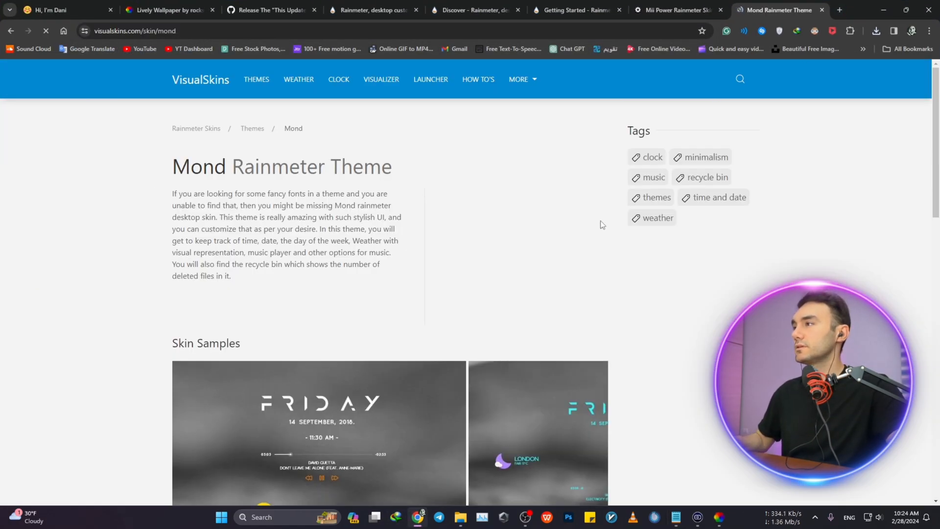
{"action": "scroll", "scroll_direction": "down", "scroll_amount": 3}
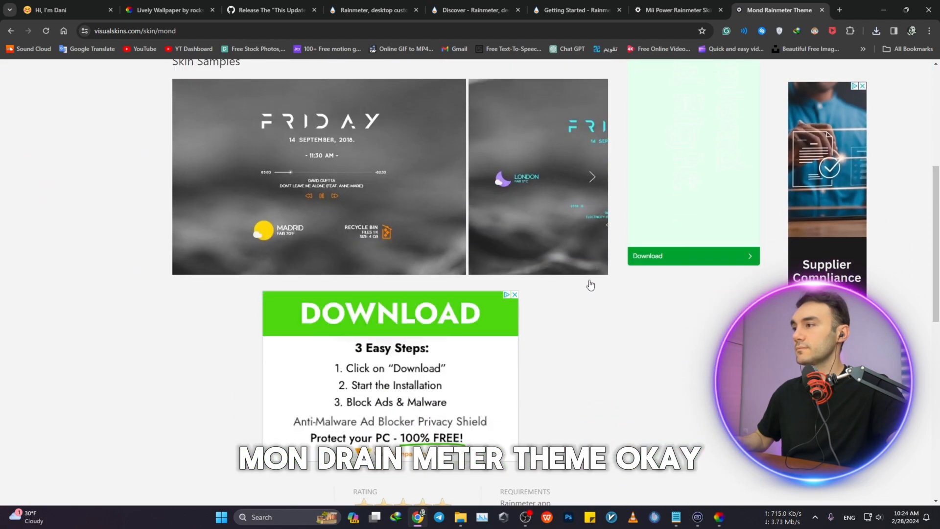
{"action": "scroll", "scroll_direction": "down", "scroll_amount": 3}
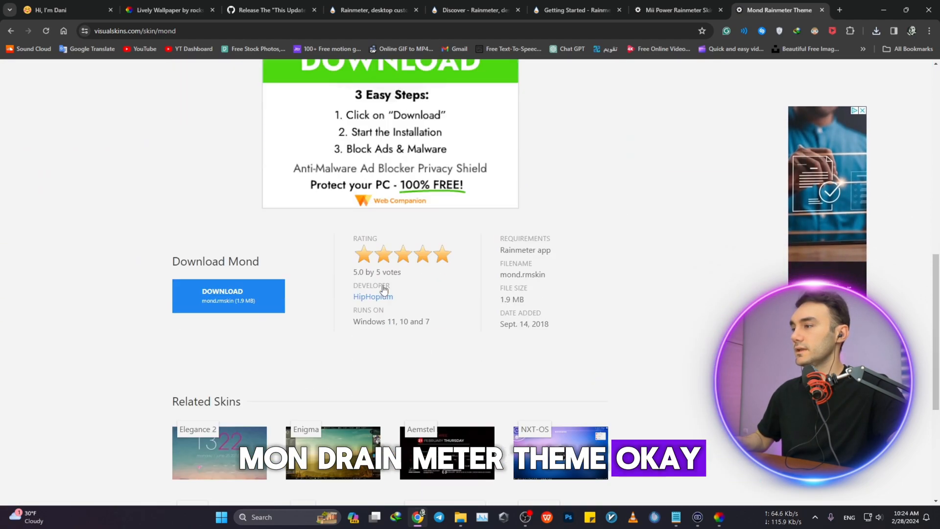
{"action": "scroll", "scroll_direction": "down", "scroll_amount": 3}
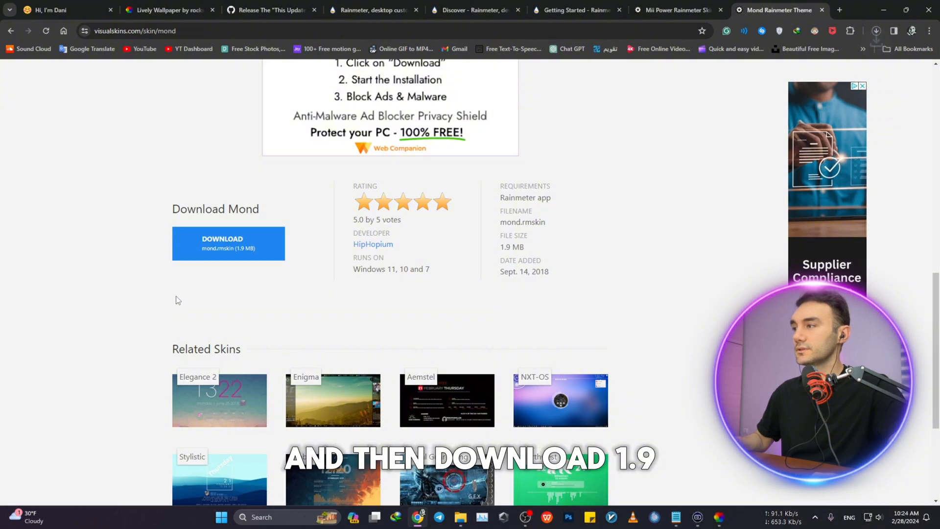
{"action": "left_click", "coordinate": [228, 242]}
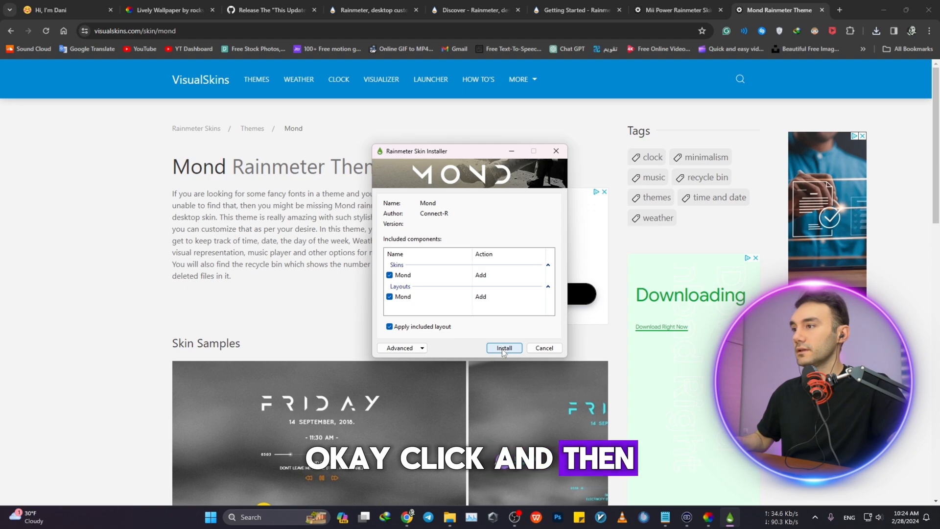
{"action": "left_click", "coordinate": [503, 348]}
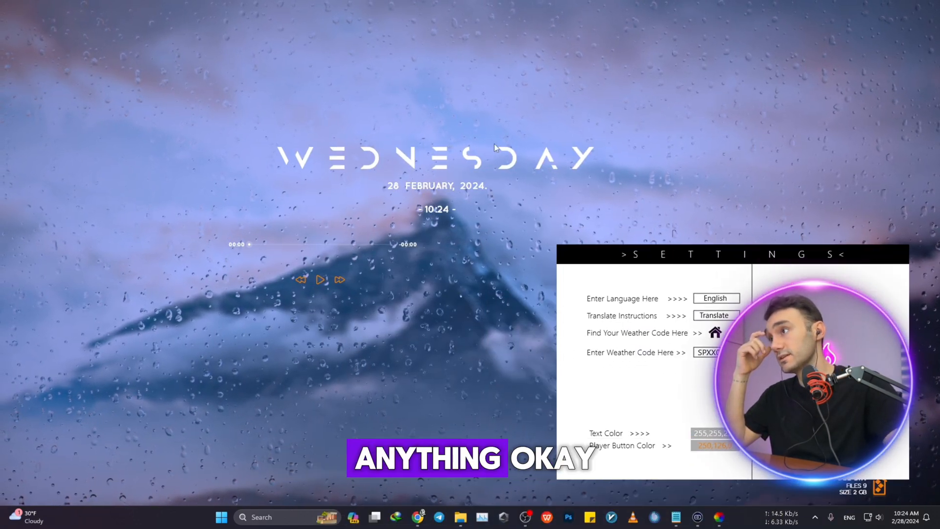
{"action": "mouse_move", "coordinate": [839, 257]}
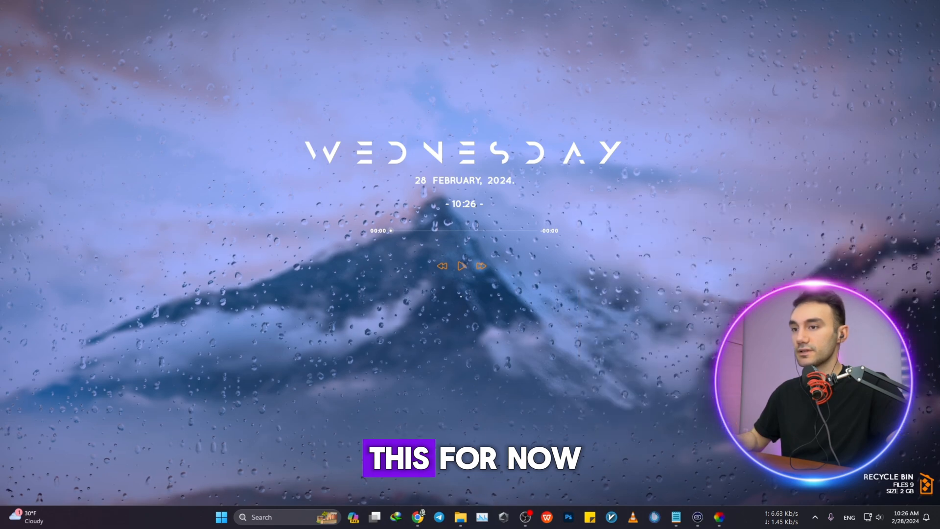
Install Mond with its included layout applied, then bring Chrome back.
{"action": "left_click", "coordinate": [675, 517]}
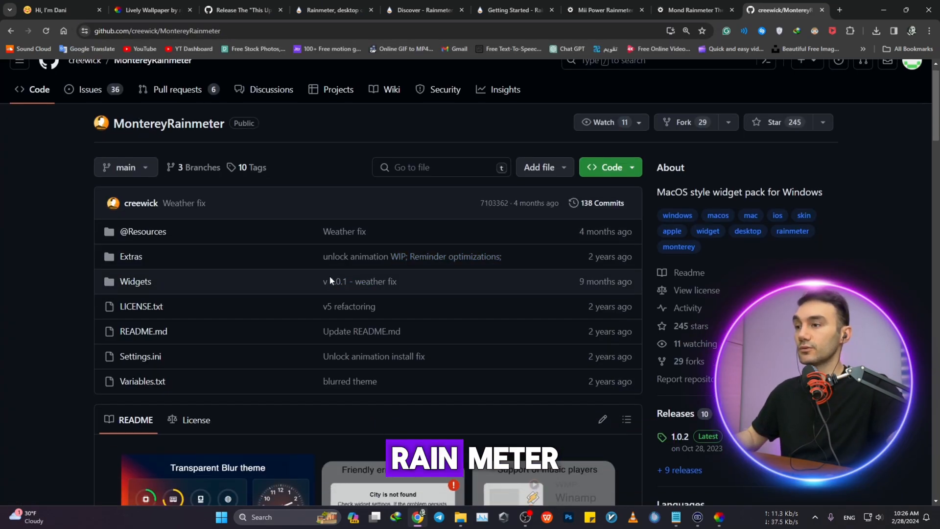
Open the MontereyRainmeter 1.0.2 release, download Monterey_1.0.2.rmskin and open it.
{"action": "scroll", "scroll_direction": "down", "scroll_amount": 3}
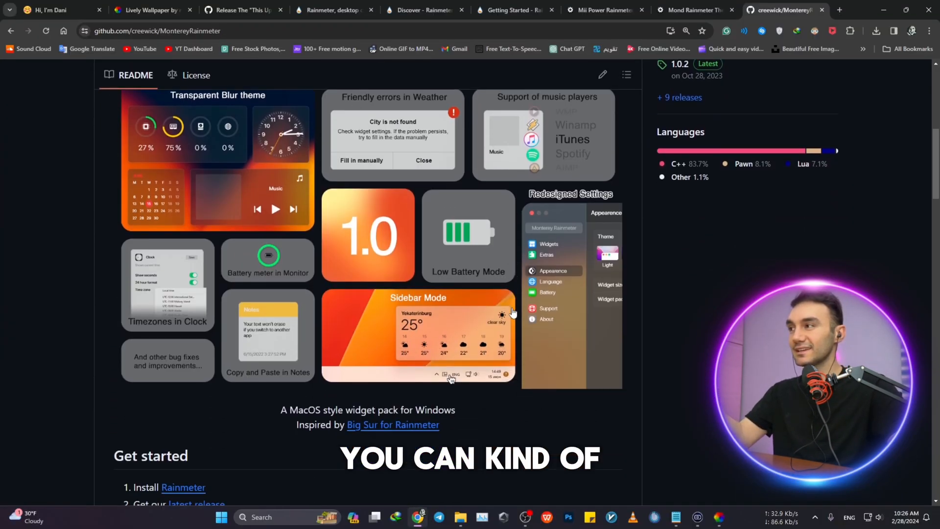
{"action": "scroll", "scroll_direction": "up", "scroll_amount": 3}
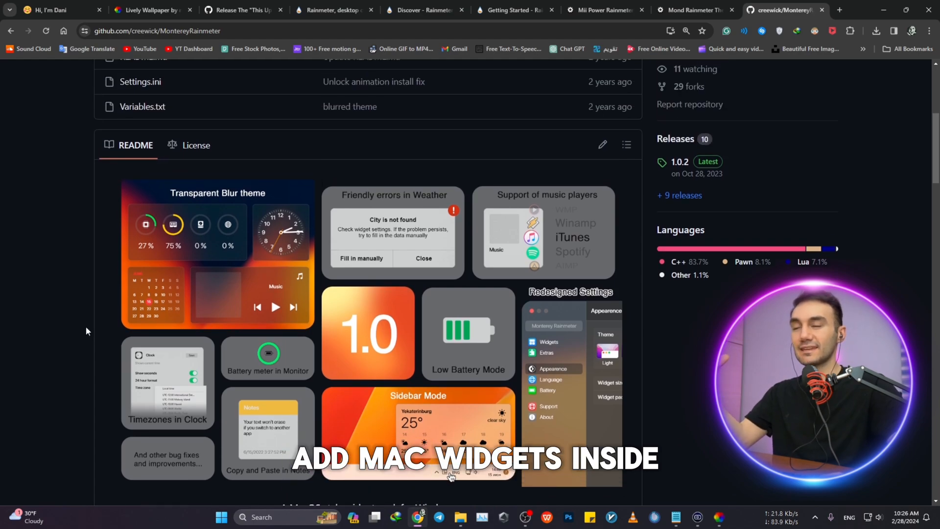
{"action": "mouse_move", "coordinate": [299, 363]}
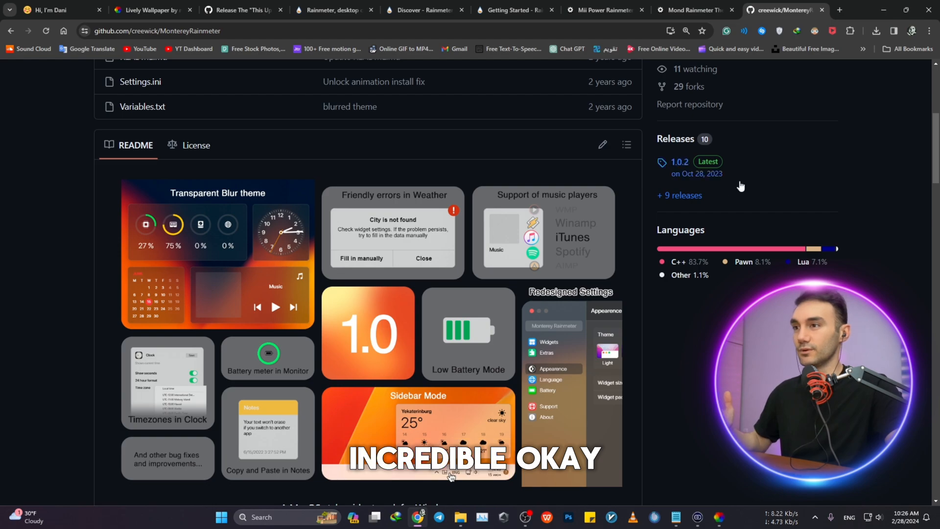
{"action": "scroll", "scroll_direction": "up", "scroll_amount": 3}
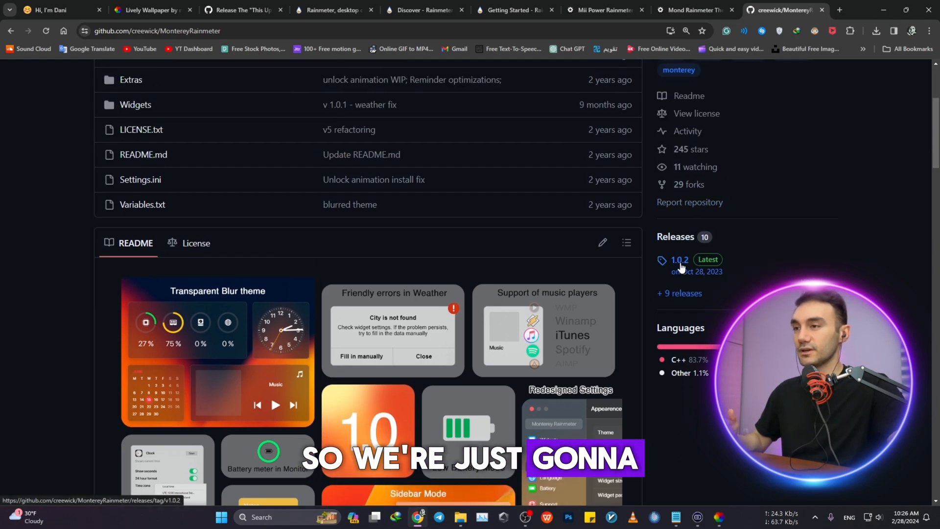
{"action": "left_click", "coordinate": [679, 259]}
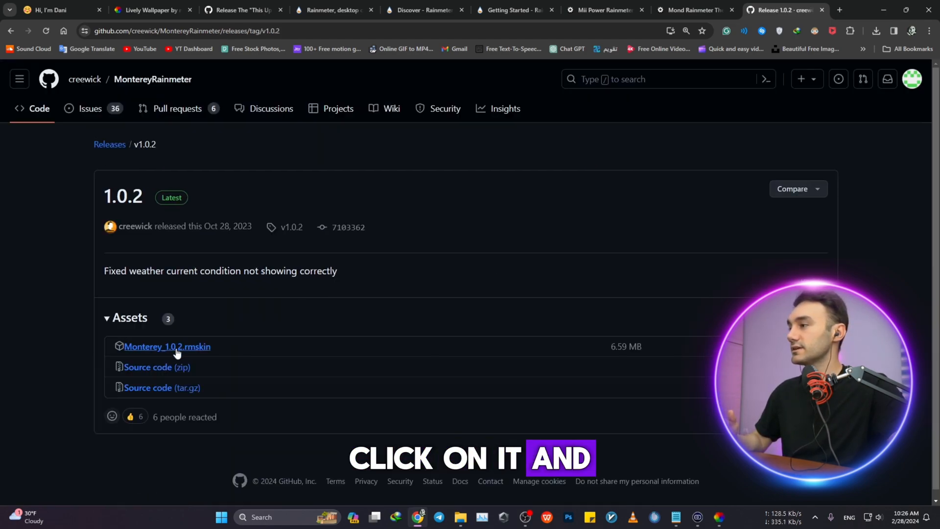
{"action": "left_click", "coordinate": [166, 347]}
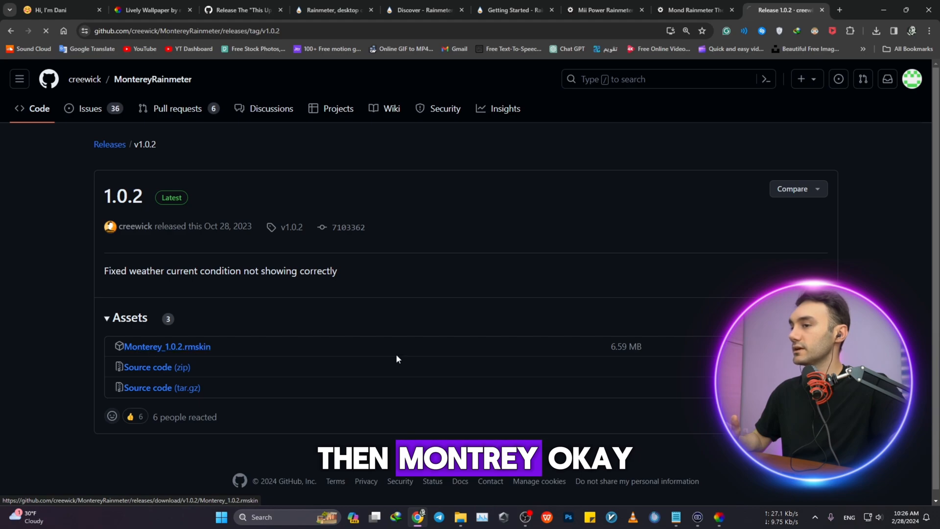
{"action": "left_click", "coordinate": [875, 31]}
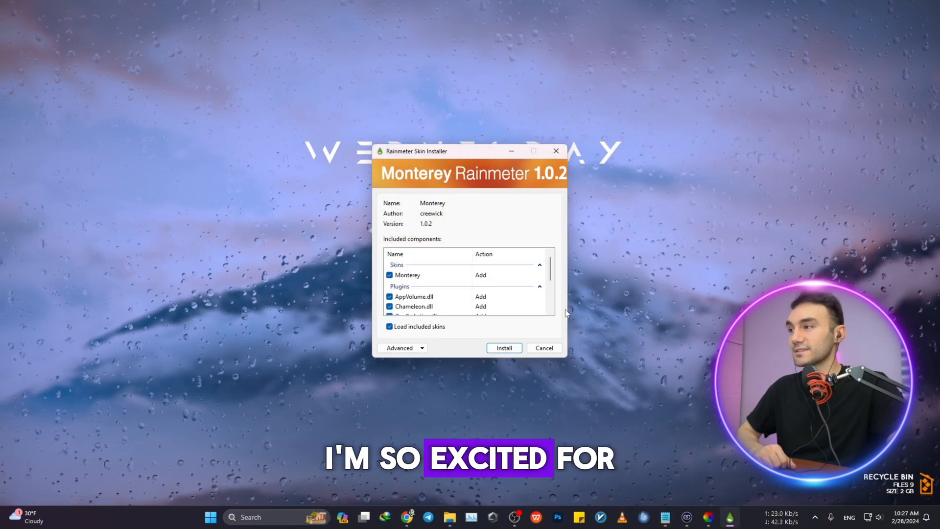
Install the Monterey skin and enable the clock and monitoring widgets.
{"action": "left_click", "coordinate": [504, 348]}
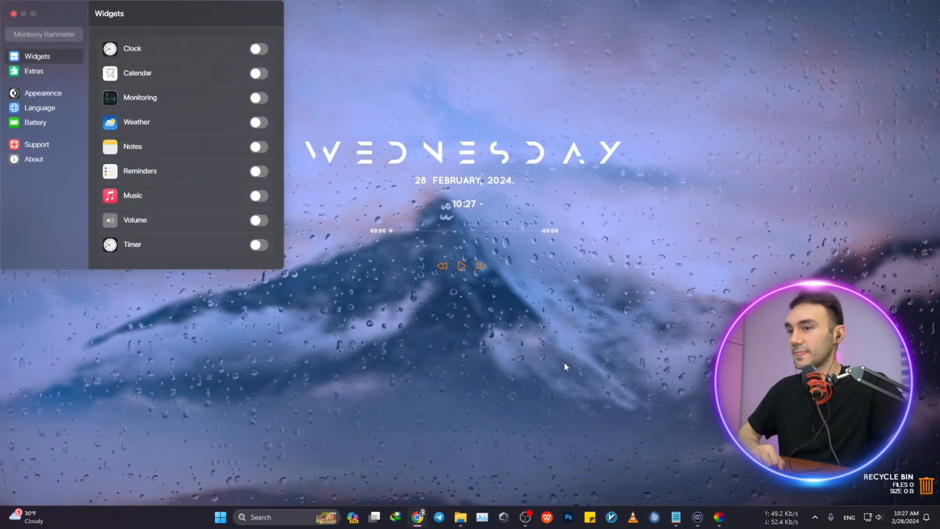
{"action": "left_click", "coordinate": [258, 49]}
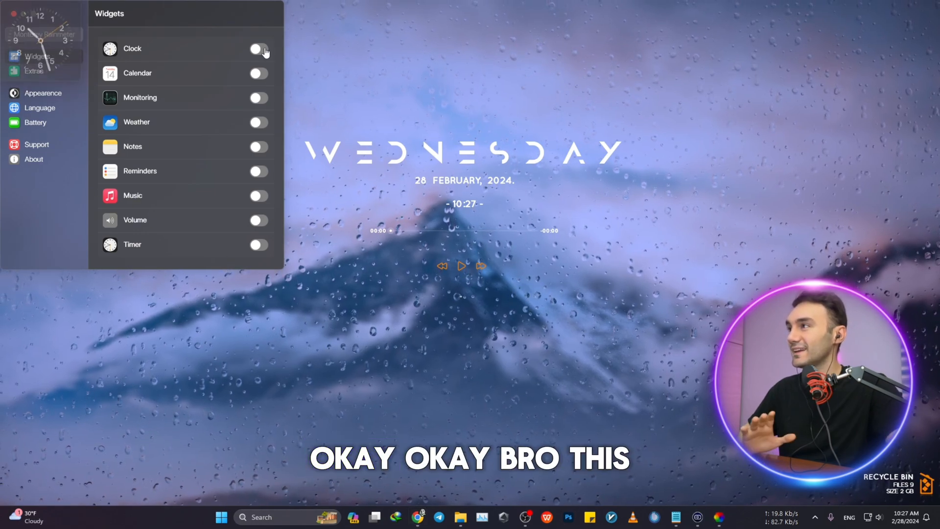
{"action": "left_click", "coordinate": [259, 48]}
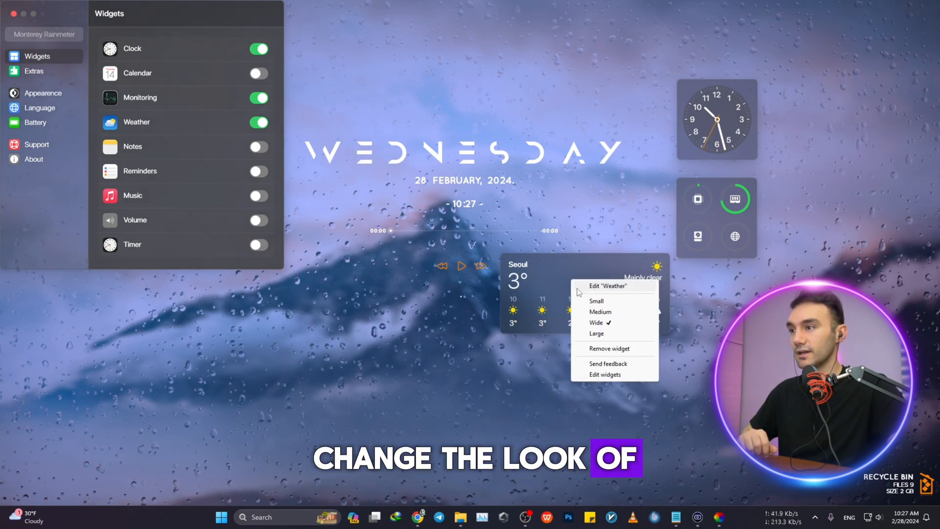
Choose the weather widget's size and enable the music and volume widgets.
{"action": "left_click", "coordinate": [596, 300]}
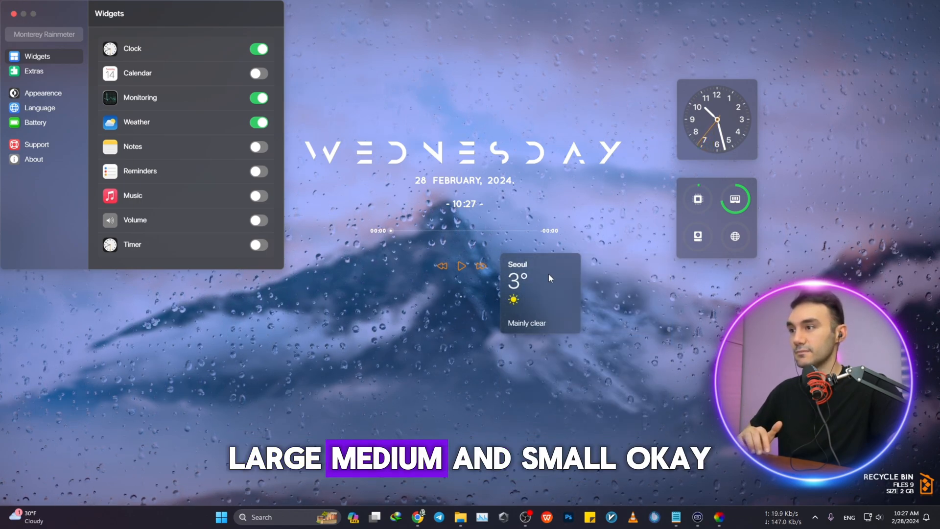
{"action": "right_click", "coordinate": [536, 294]}
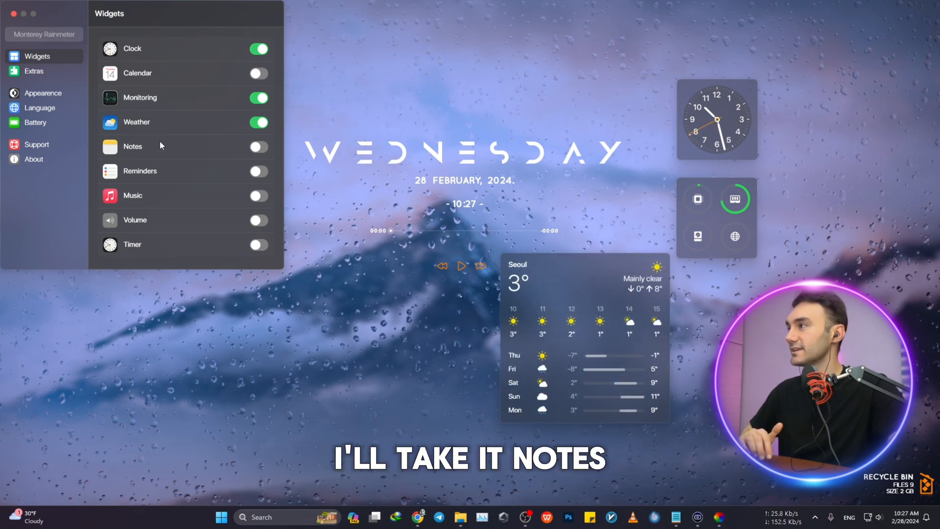
{"action": "left_click", "coordinate": [258, 146]}
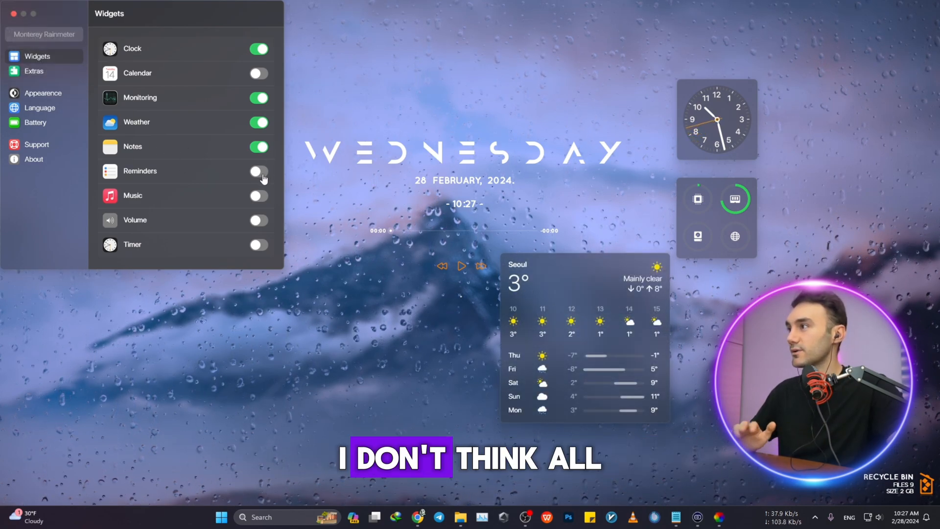
{"action": "left_click", "coordinate": [258, 195]}
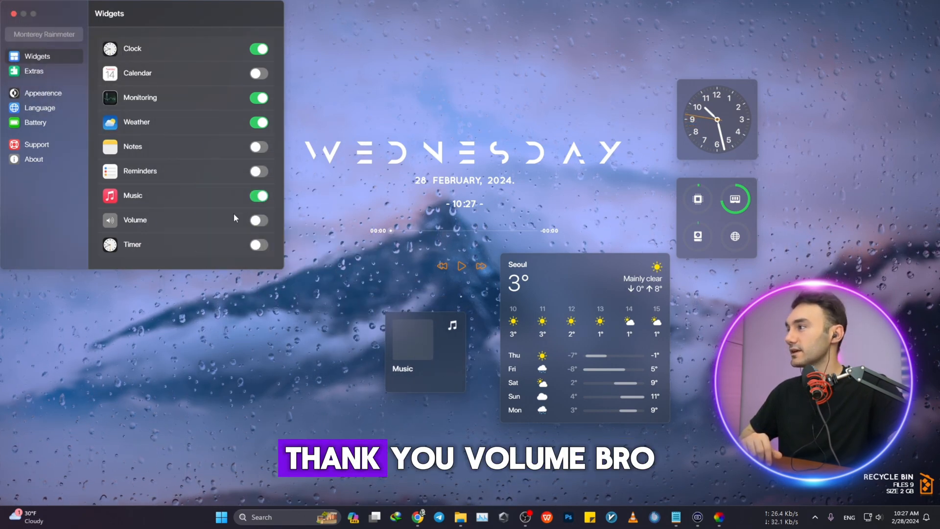
{"action": "left_click", "coordinate": [259, 219]}
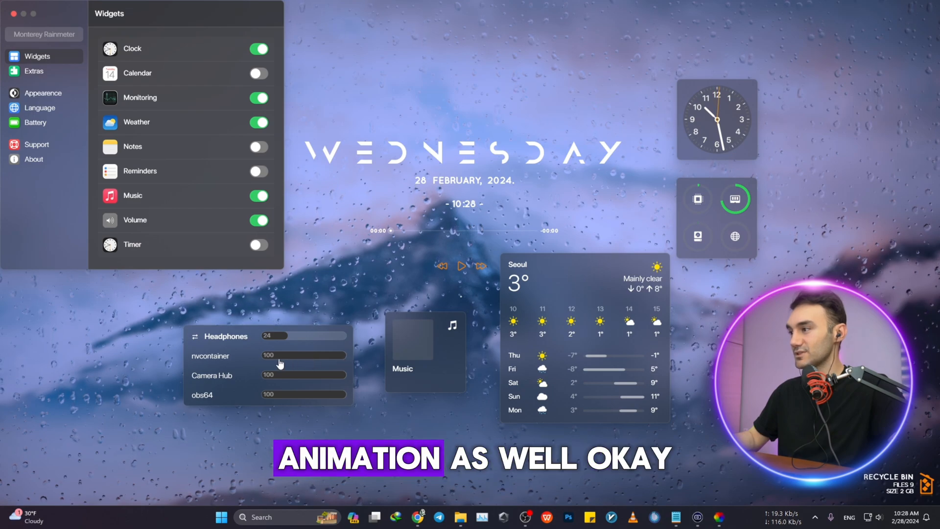
{"action": "left_click", "coordinate": [259, 245]}
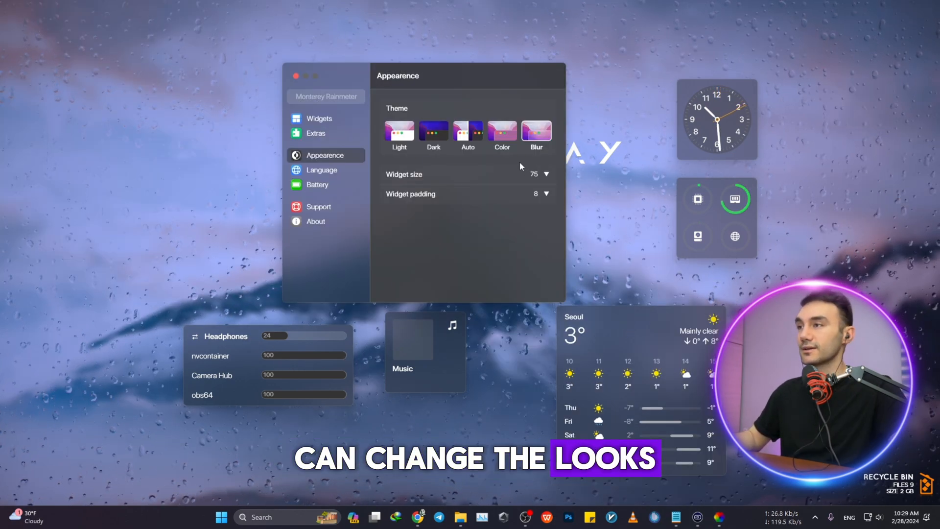
Cycle the Monterey widgets through the Color, Auto, Dark and Light theme thumbnails.
{"action": "left_click", "coordinate": [502, 130]}
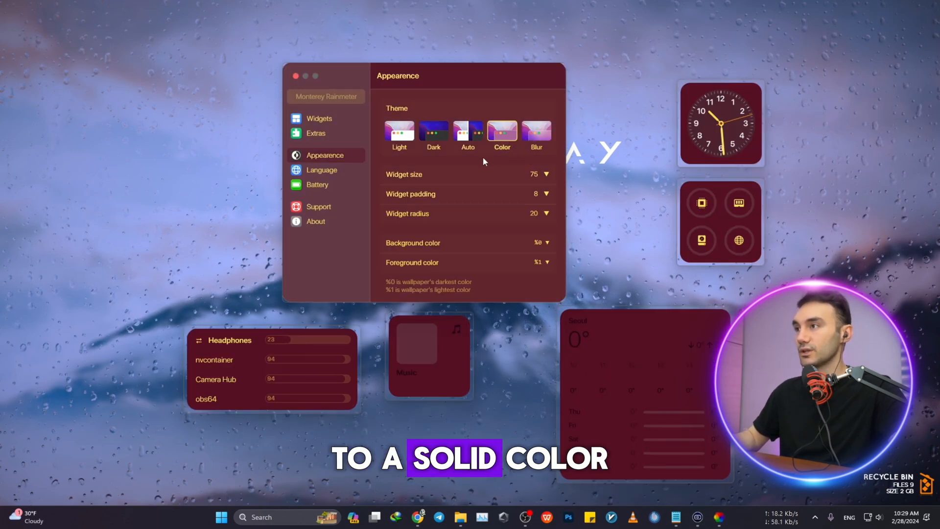
{"action": "left_click", "coordinate": [467, 129]}
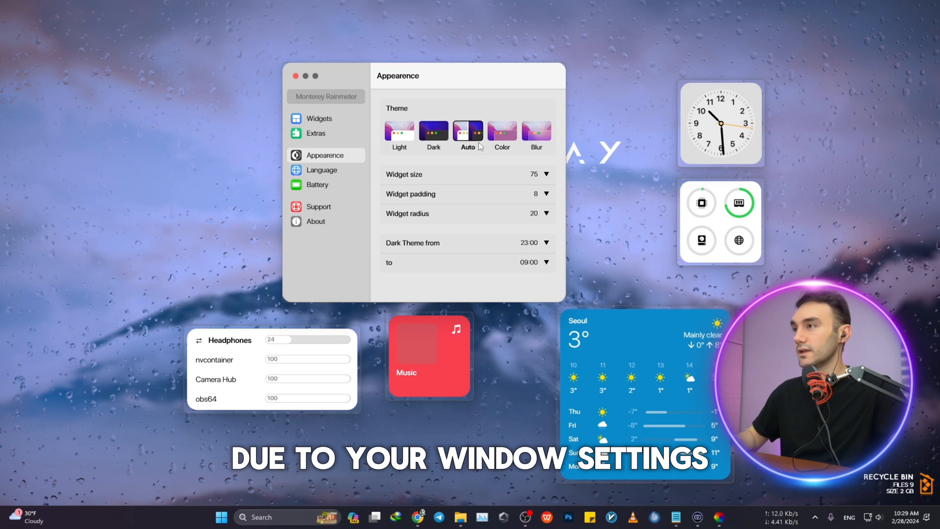
{"action": "left_click", "coordinate": [432, 131]}
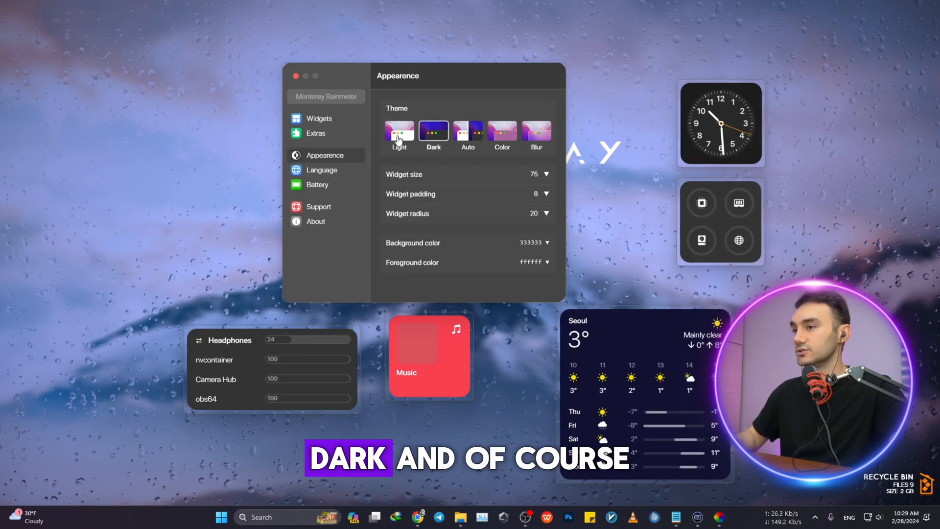
{"action": "left_click", "coordinate": [398, 130]}
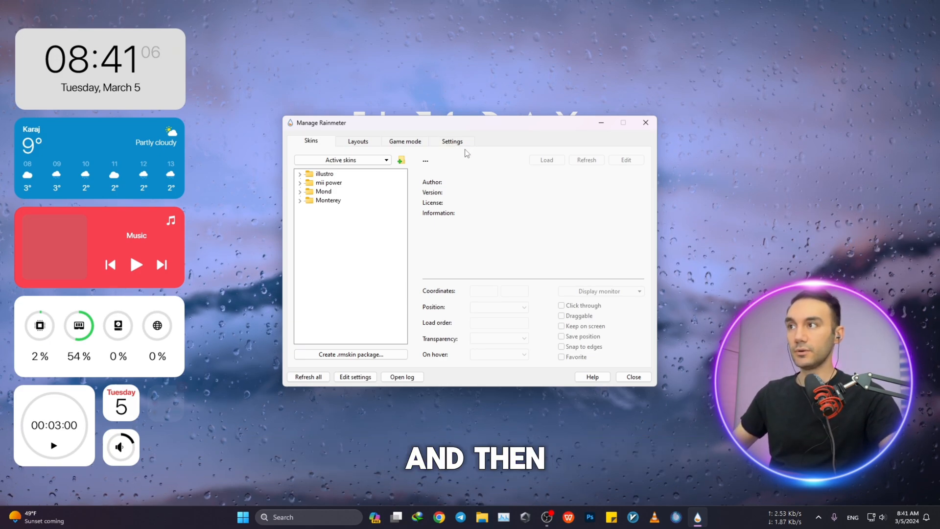
Enable Disable dragging in Rainmeter settings, close the manager, and test with a desktop right-click.
{"action": "left_click", "coordinate": [452, 141]}
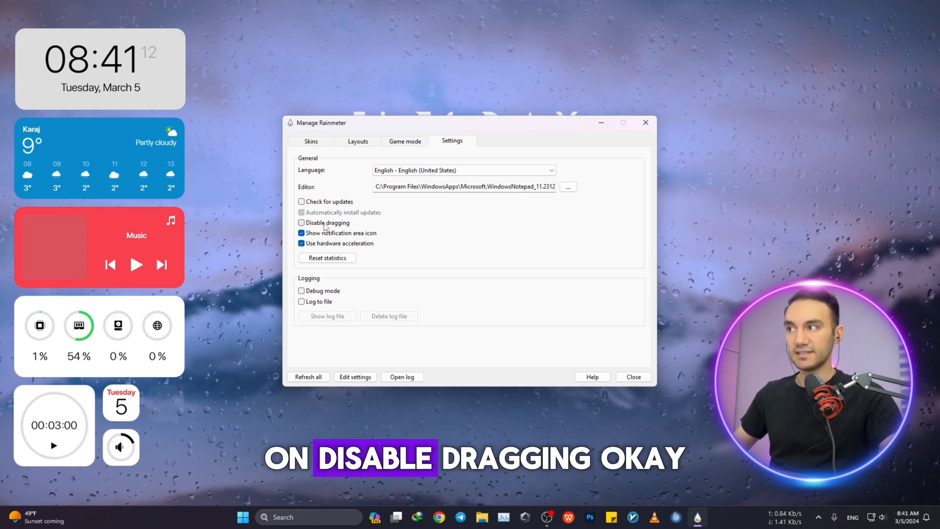
{"action": "left_click", "coordinate": [302, 222]}
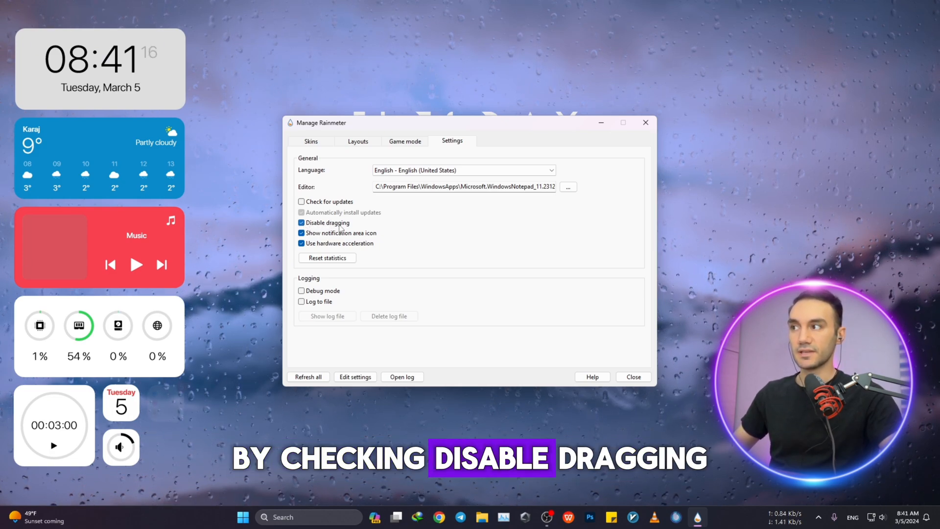
{"action": "left_click", "coordinate": [632, 376]}
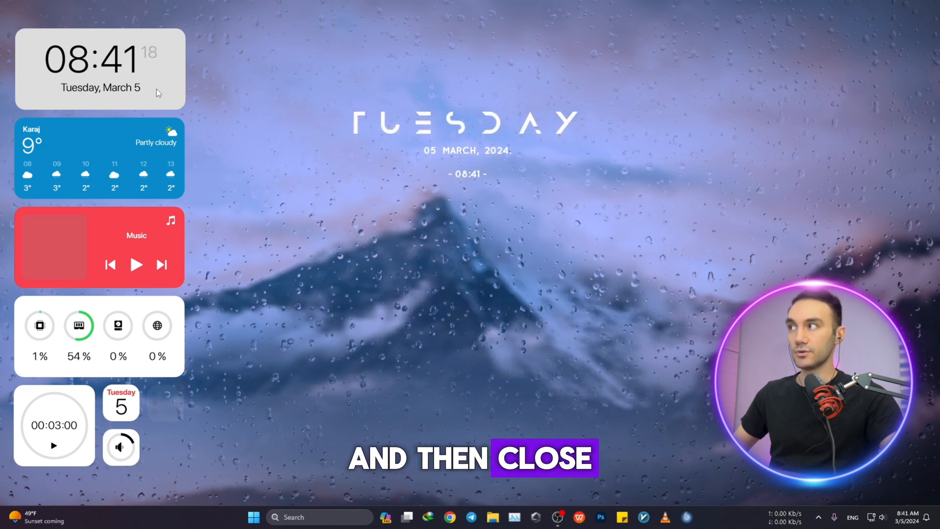
{"action": "mouse_move", "coordinate": [254, 106]}
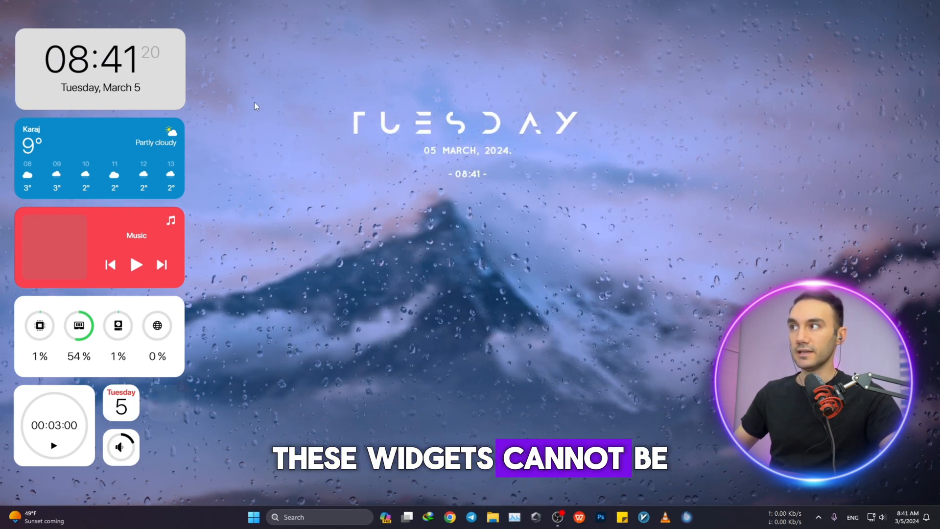
{"action": "right_click", "coordinate": [254, 106]}
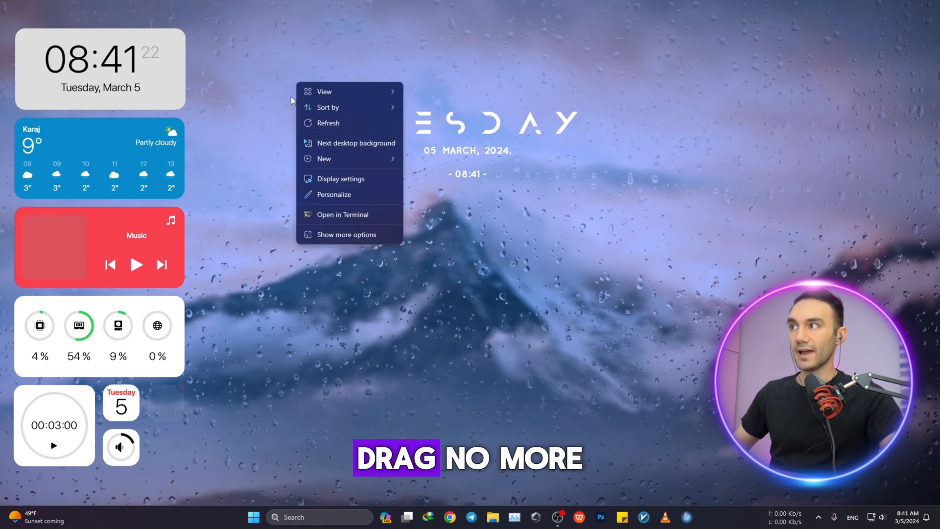